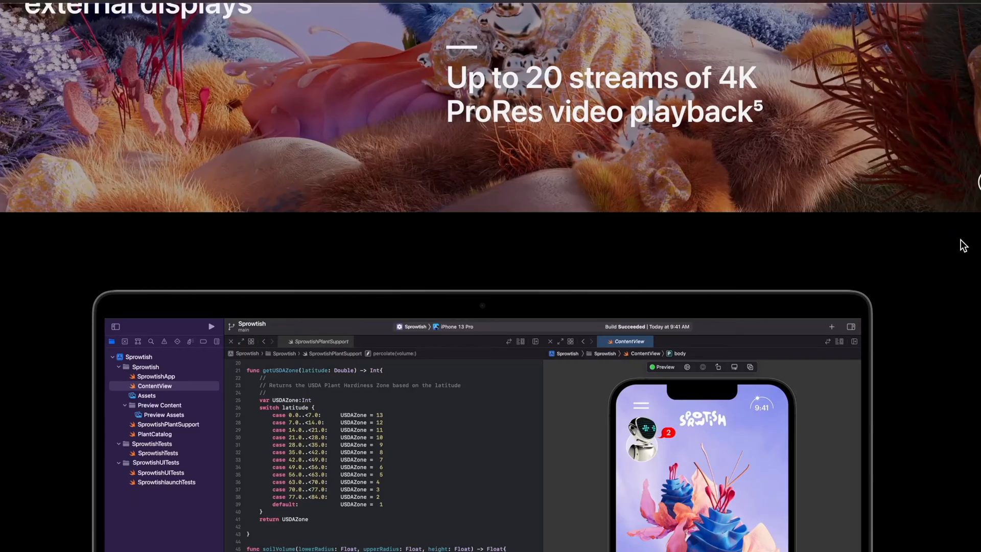
scroll("down", 3)
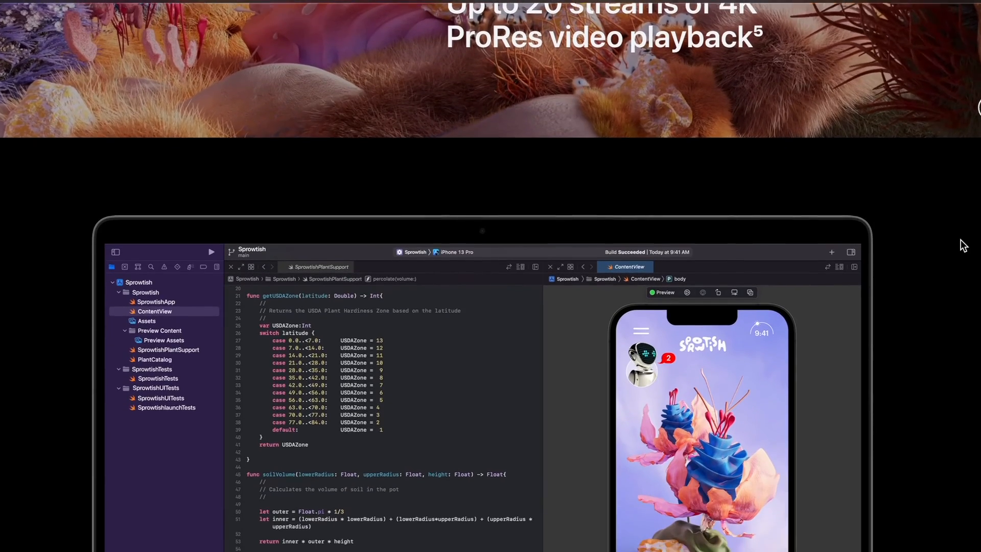
scroll("down", 3)
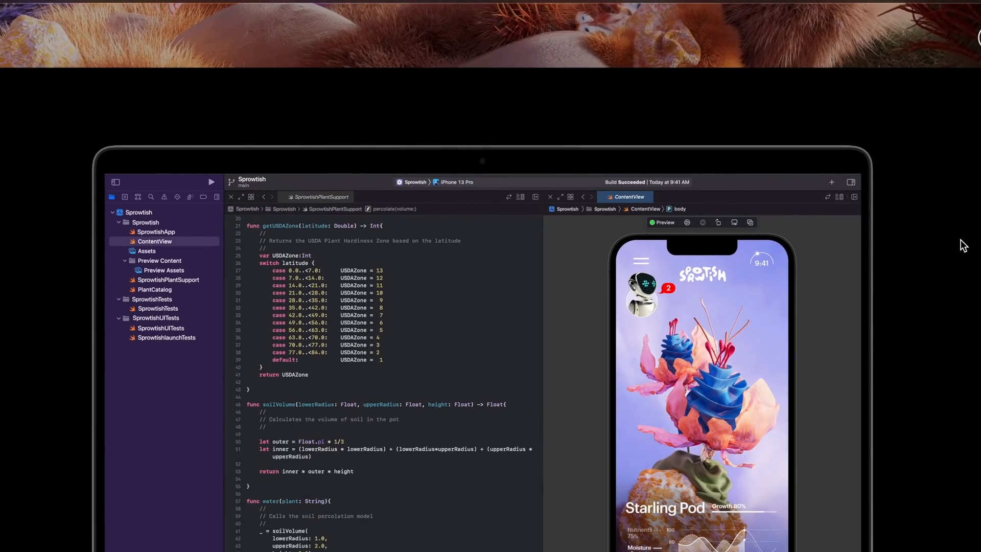